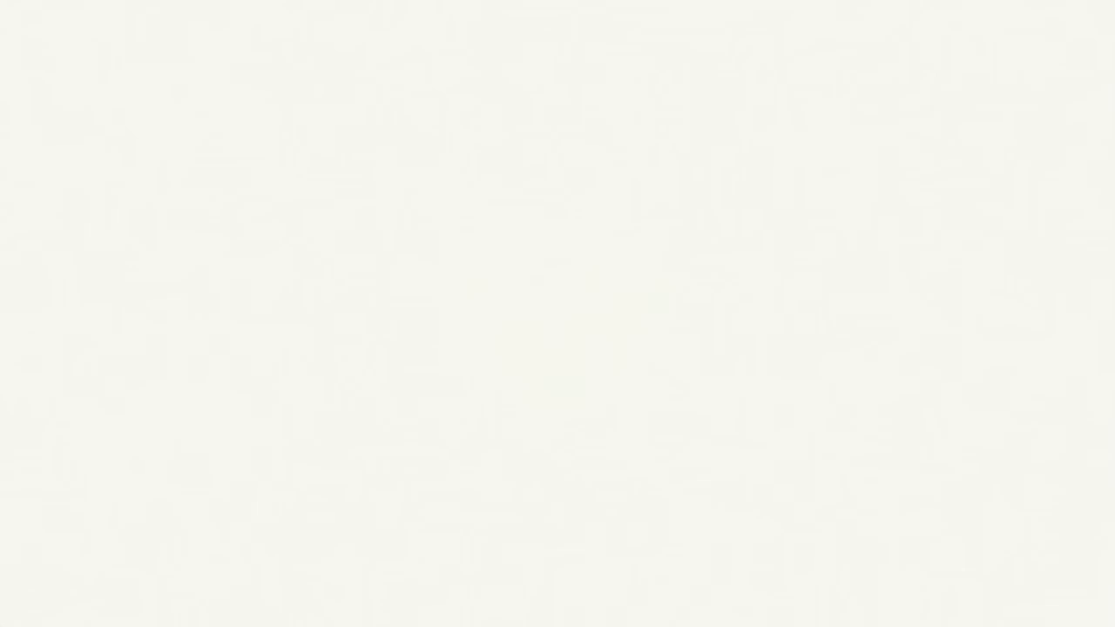
- Draw a short curved ink arc near the top centre of the blank canvas
{"action": "left_click_drag", "start_coordinate": [531, 174], "coordinate": [649, 166]}
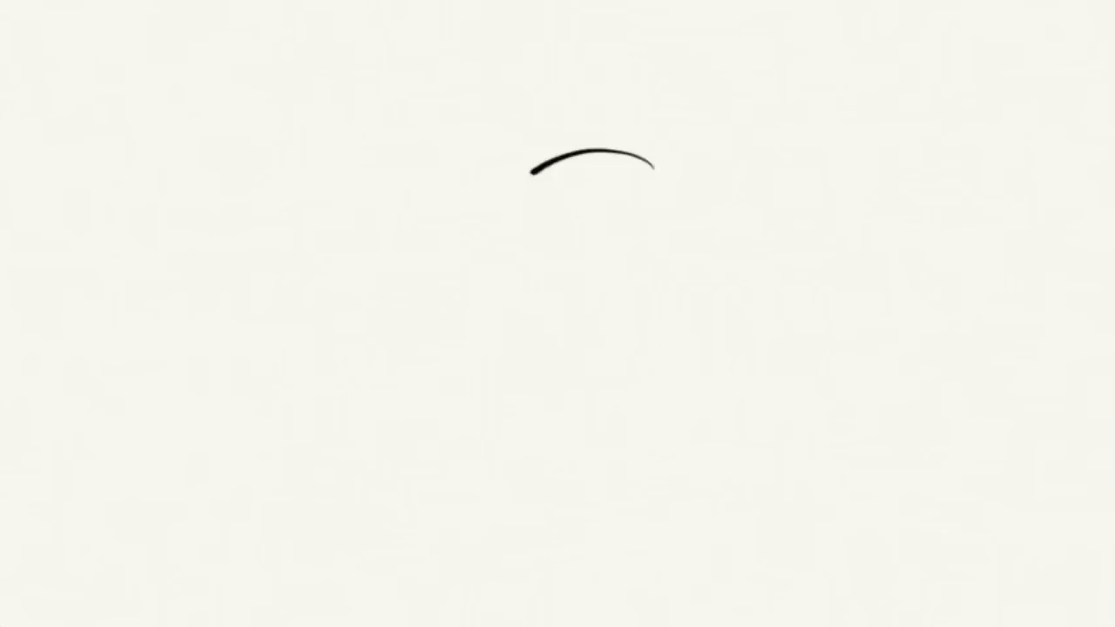